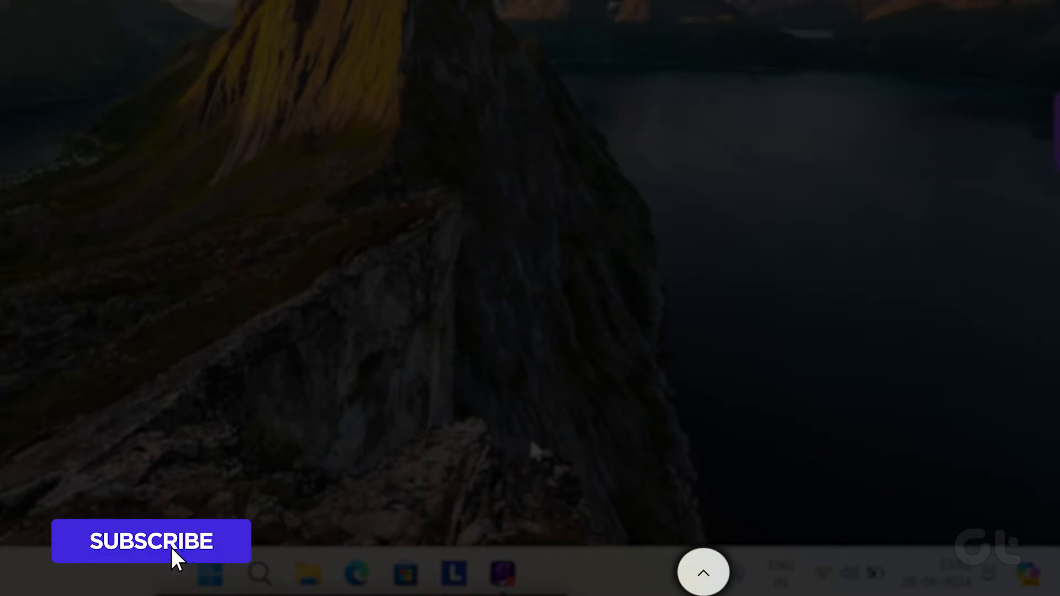
Expand the system tray overflow to show the hidden background app icons
left_click(151, 541)
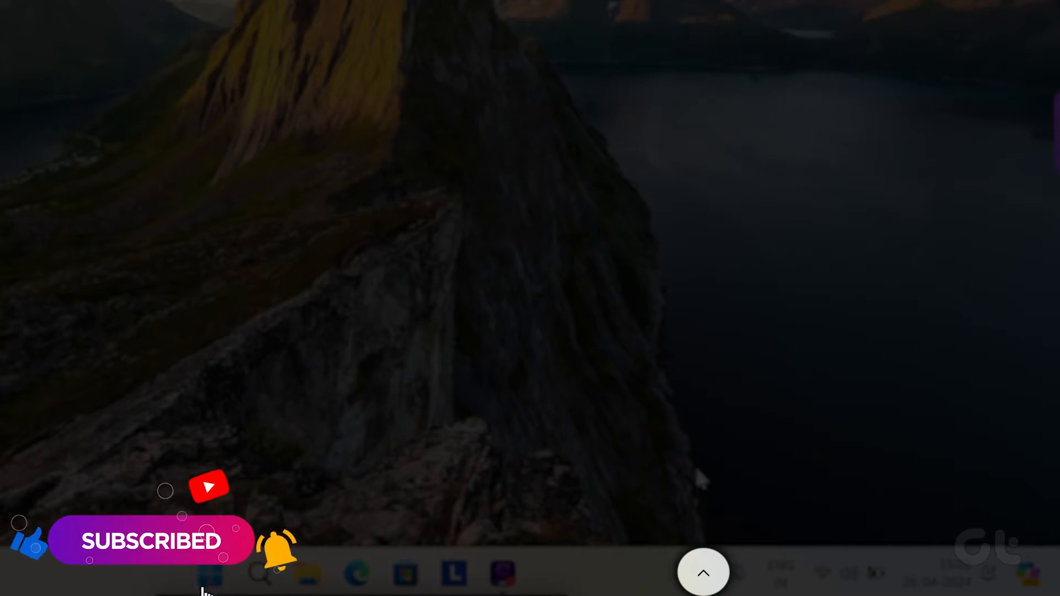
left_click(703, 573)
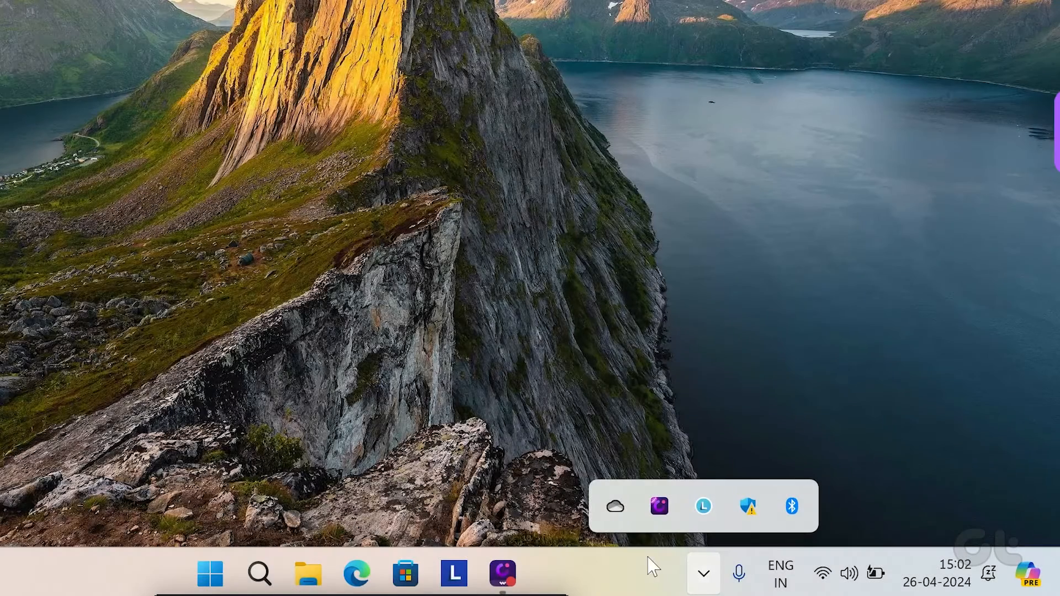
Reach OneDrive Settings' Sync and backup page from the tray icon's gear menu
left_click(614, 507)
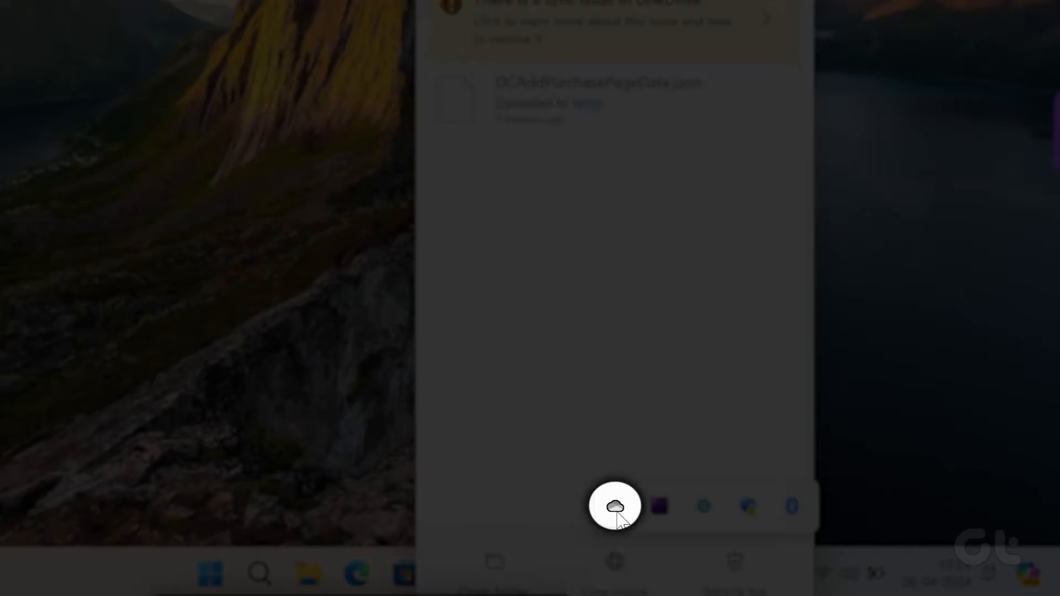
left_click(777, 80)
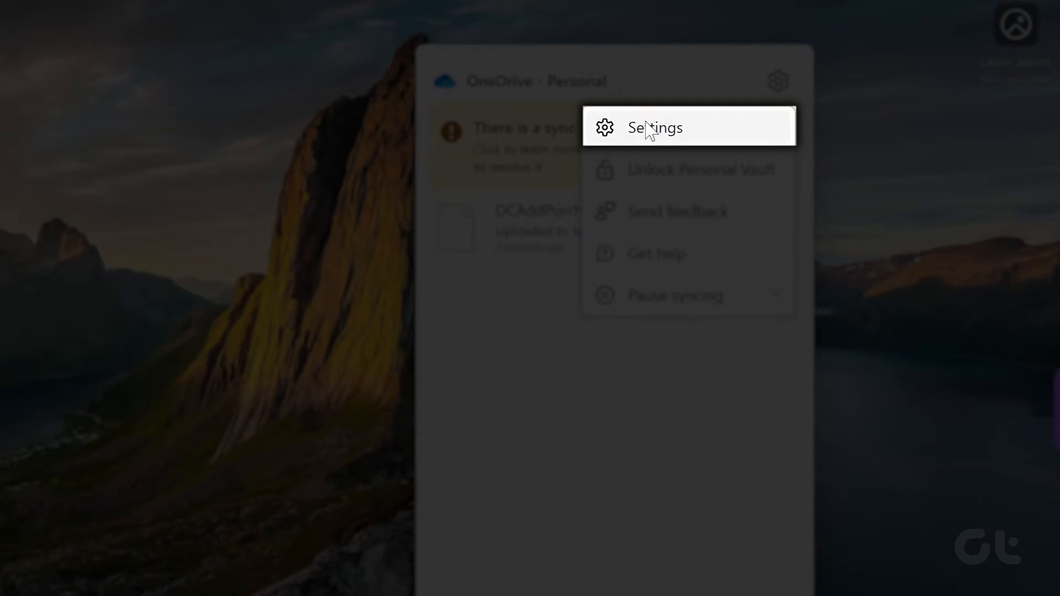
left_click(653, 127)
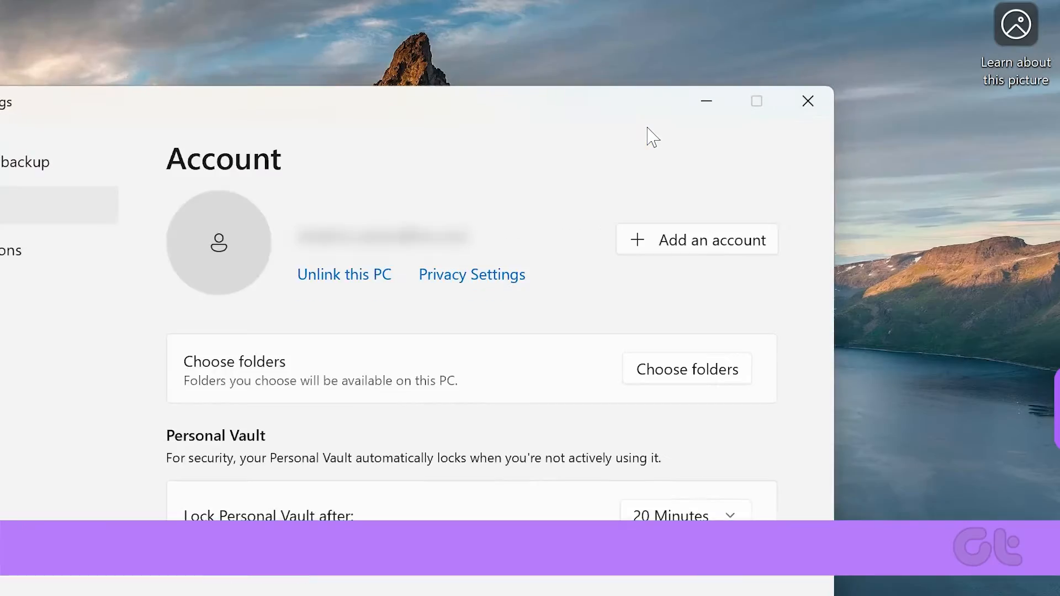
left_click(246, 69)
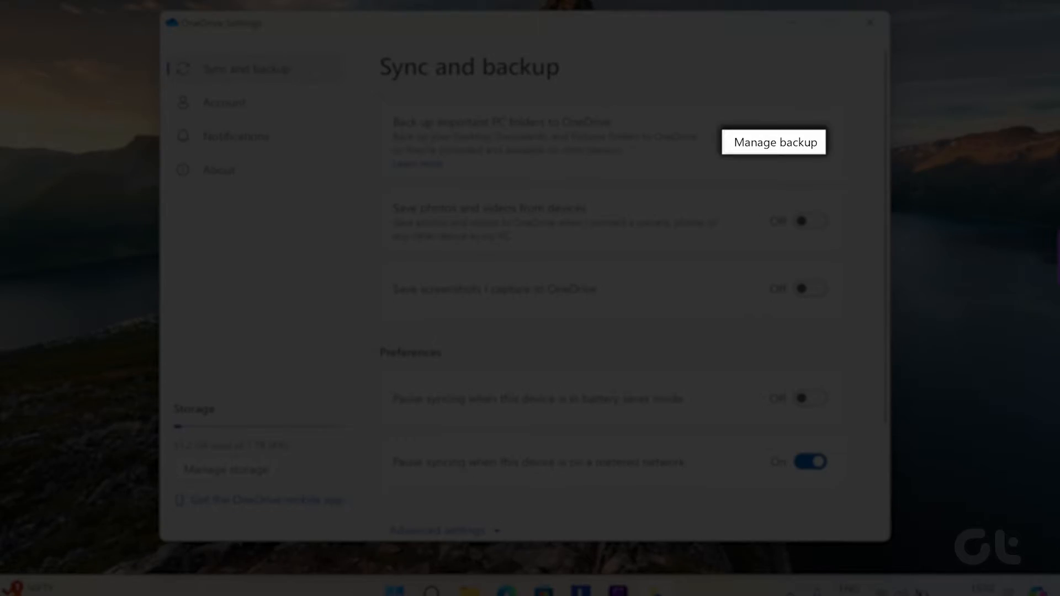
Stop OneDrive's PC folder backup via Manage backup and confirm Stop backup
left_click(773, 141)
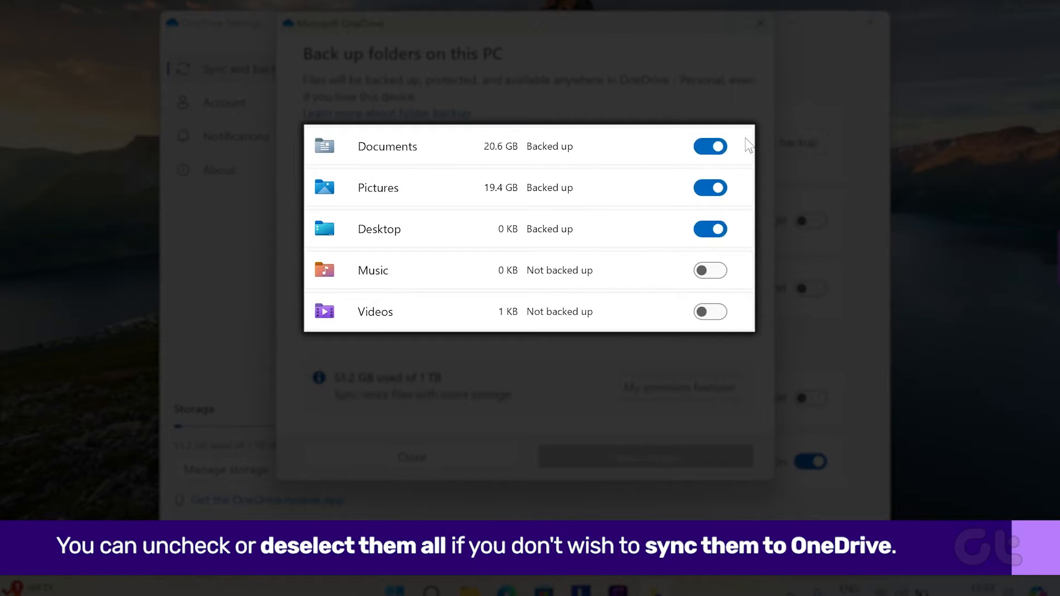
mouse_move(746, 168)
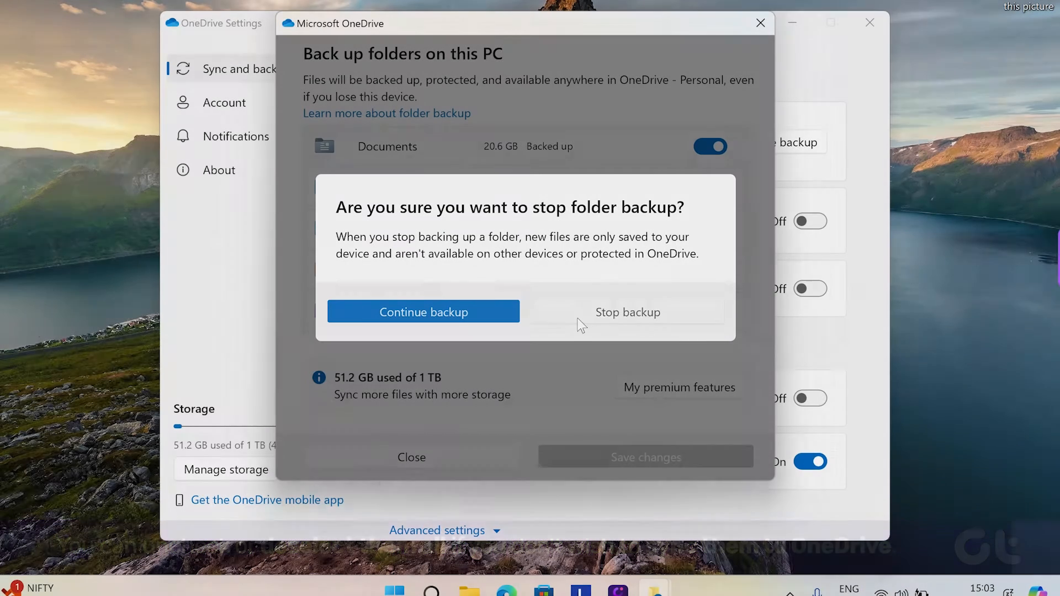
left_click(627, 311)
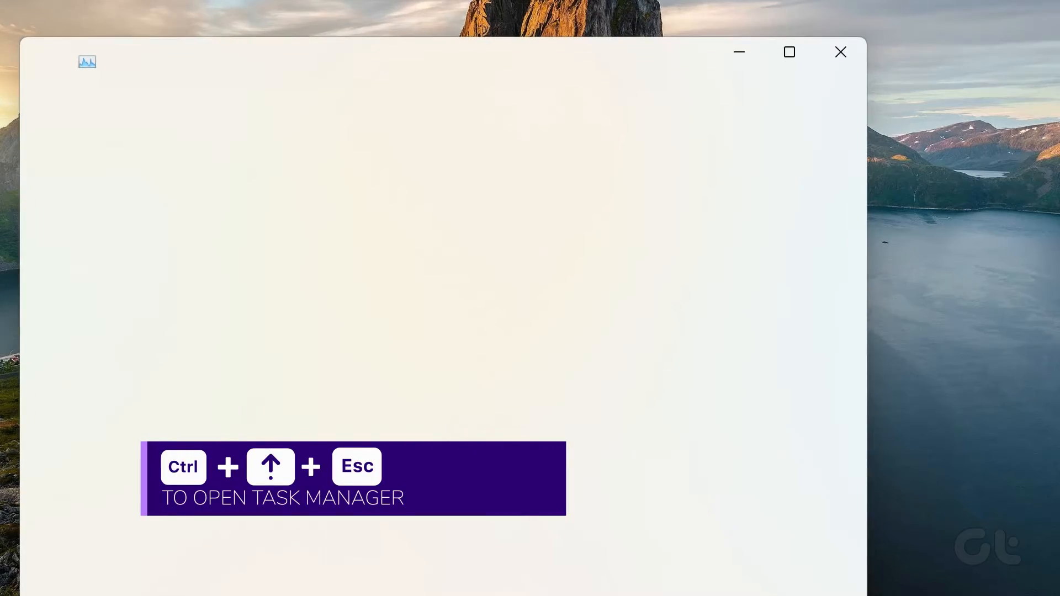
Bring up Disable options for OneDrive in Task Manager's Startup apps list
key("Ctrl+Shift+Esc")
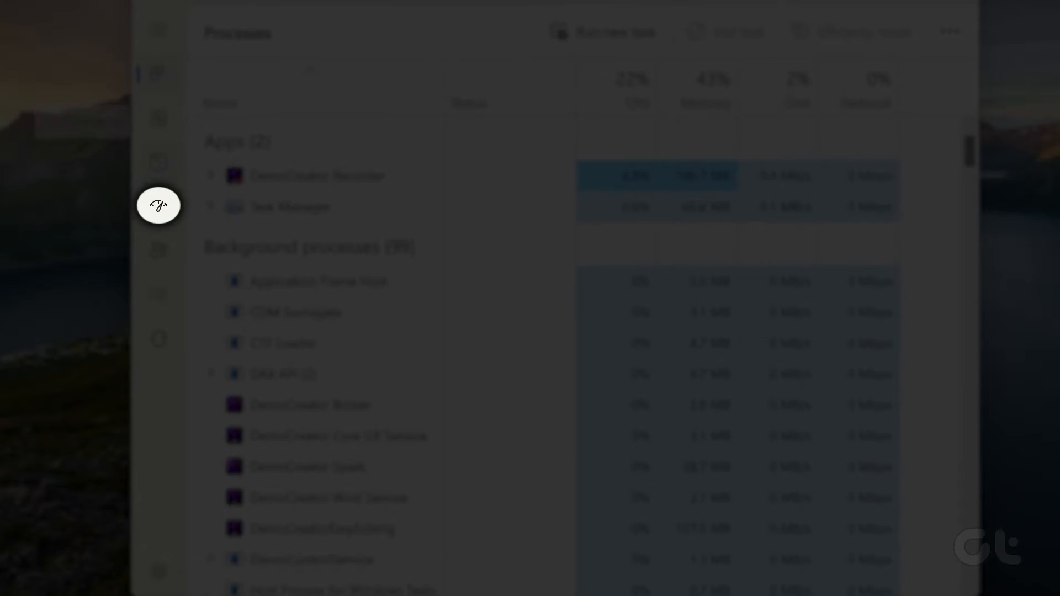
left_click(202, 238)
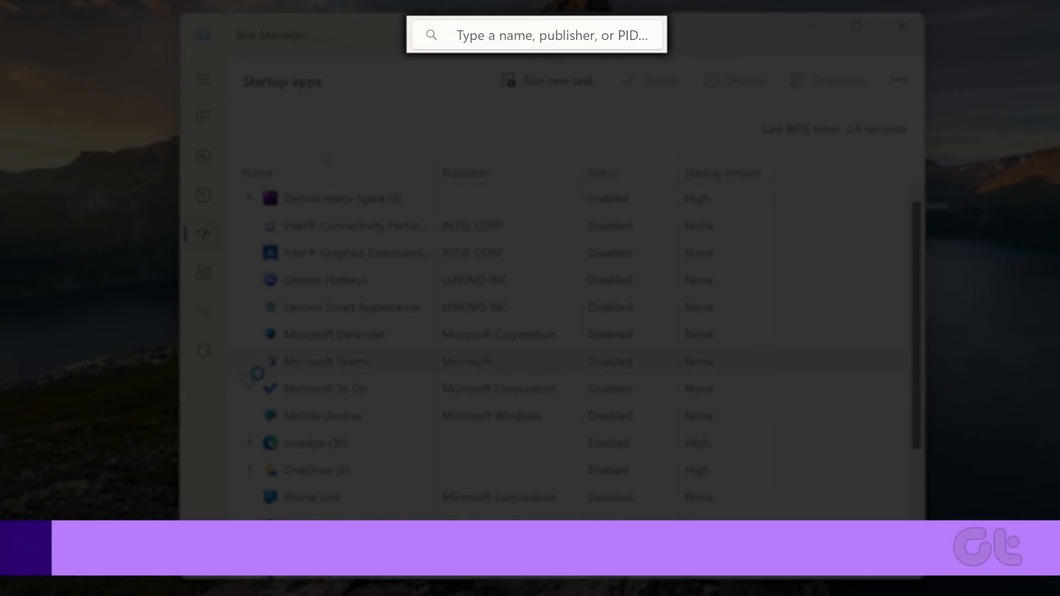
left_click(317, 471)
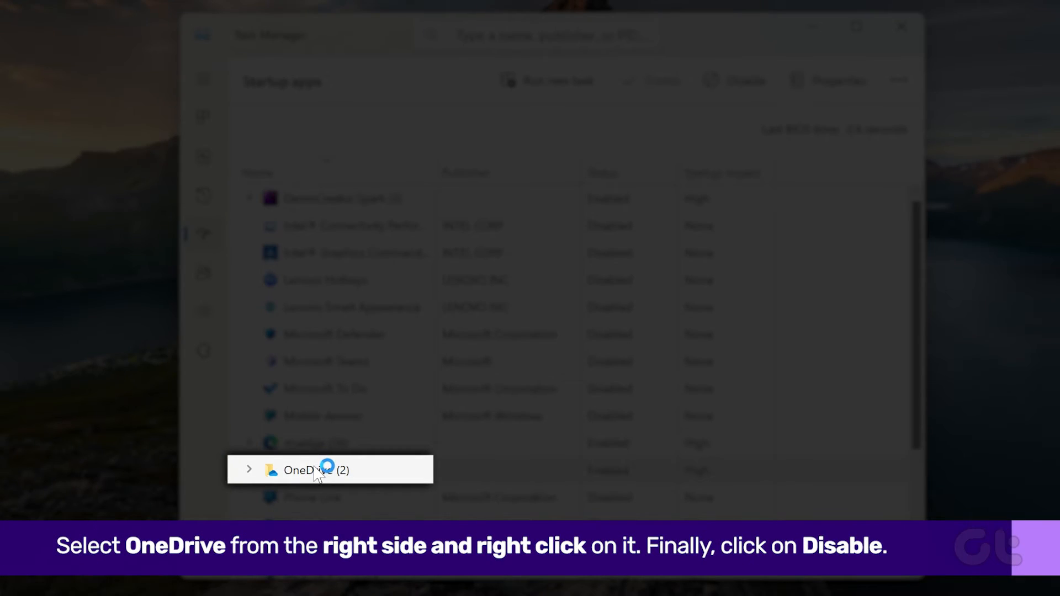
right_click(317, 470)
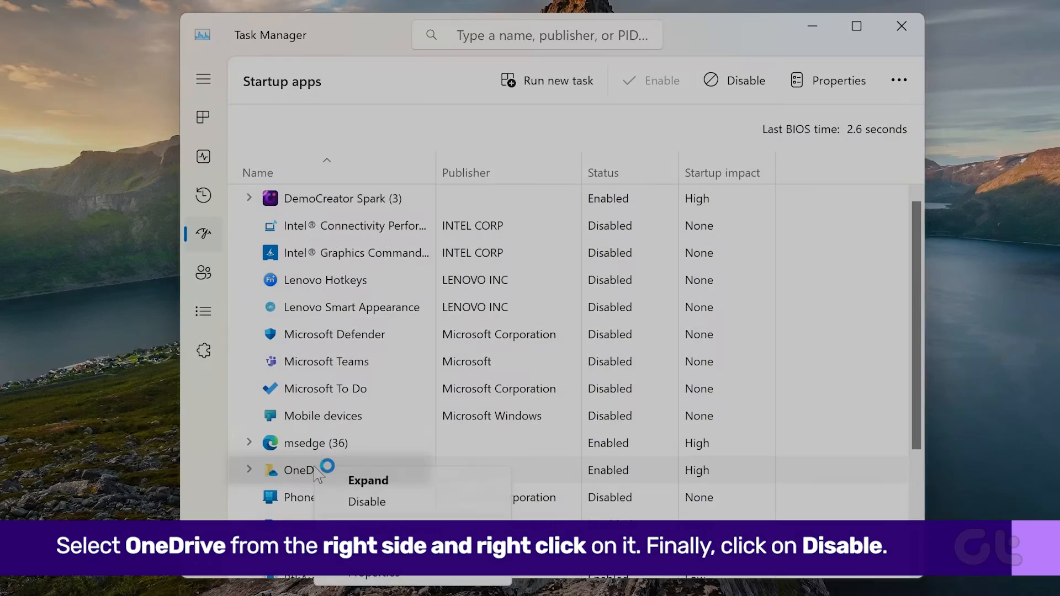